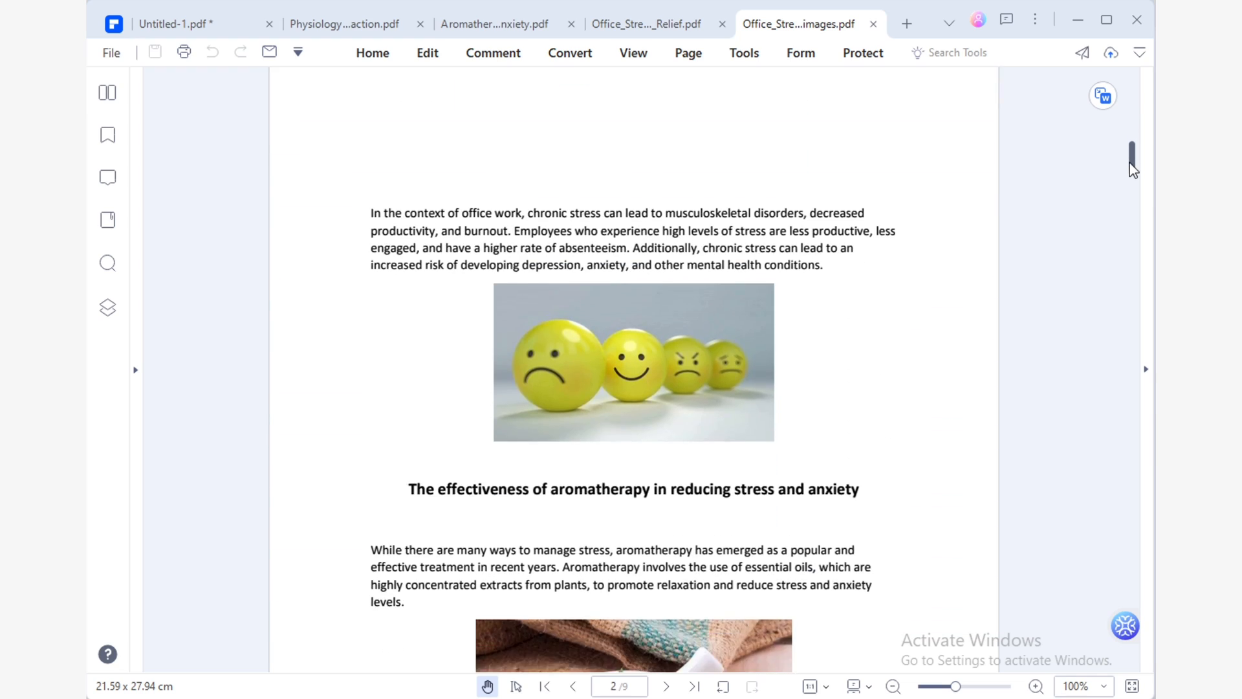
Step: Start a web-page link drawn over the article's title area
scroll(down, 3)
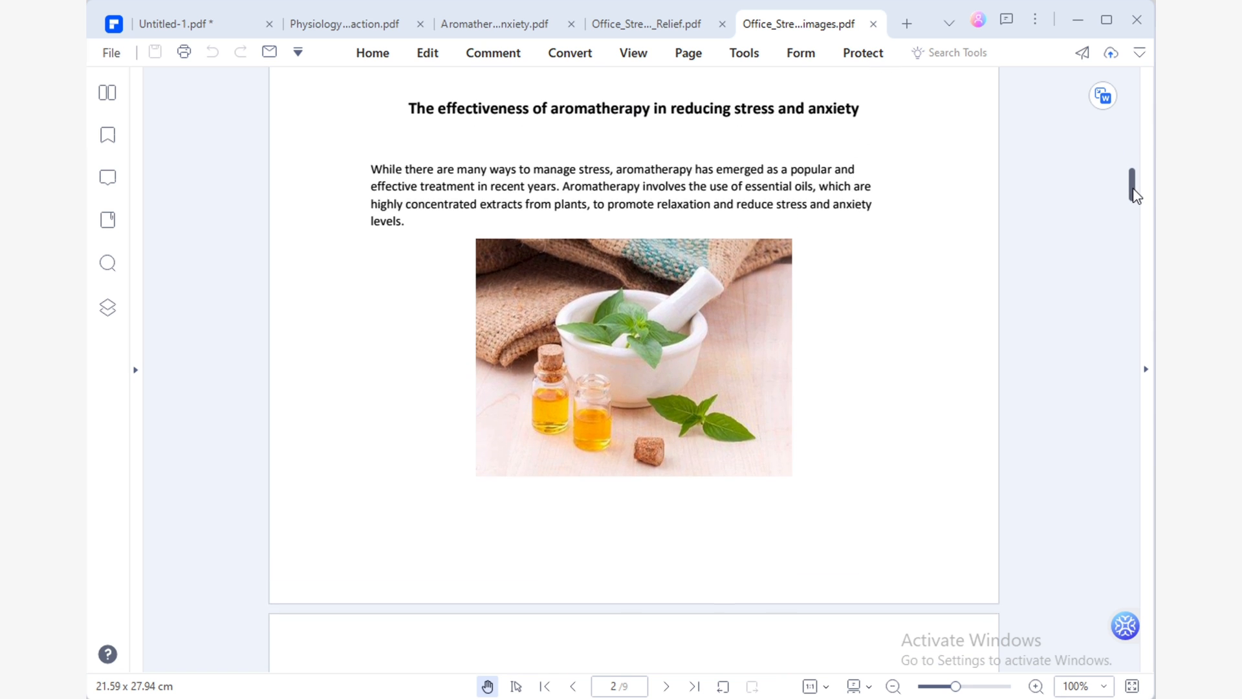
scroll(down, 3)
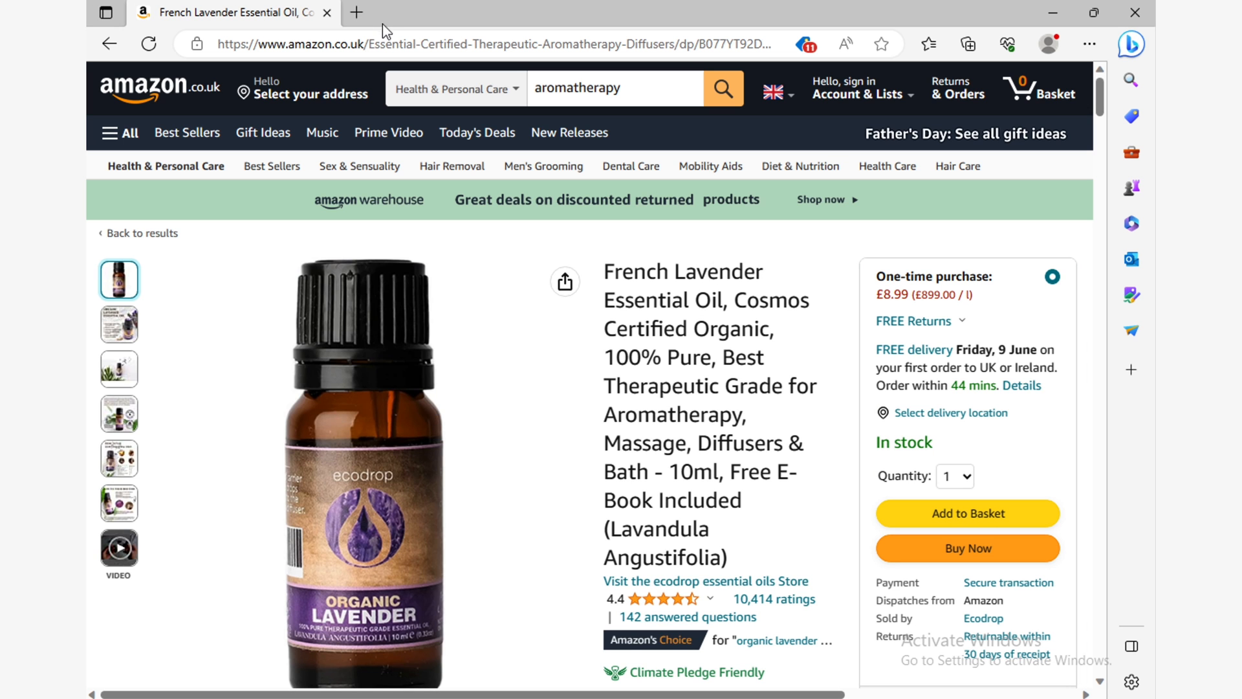
click(475, 44)
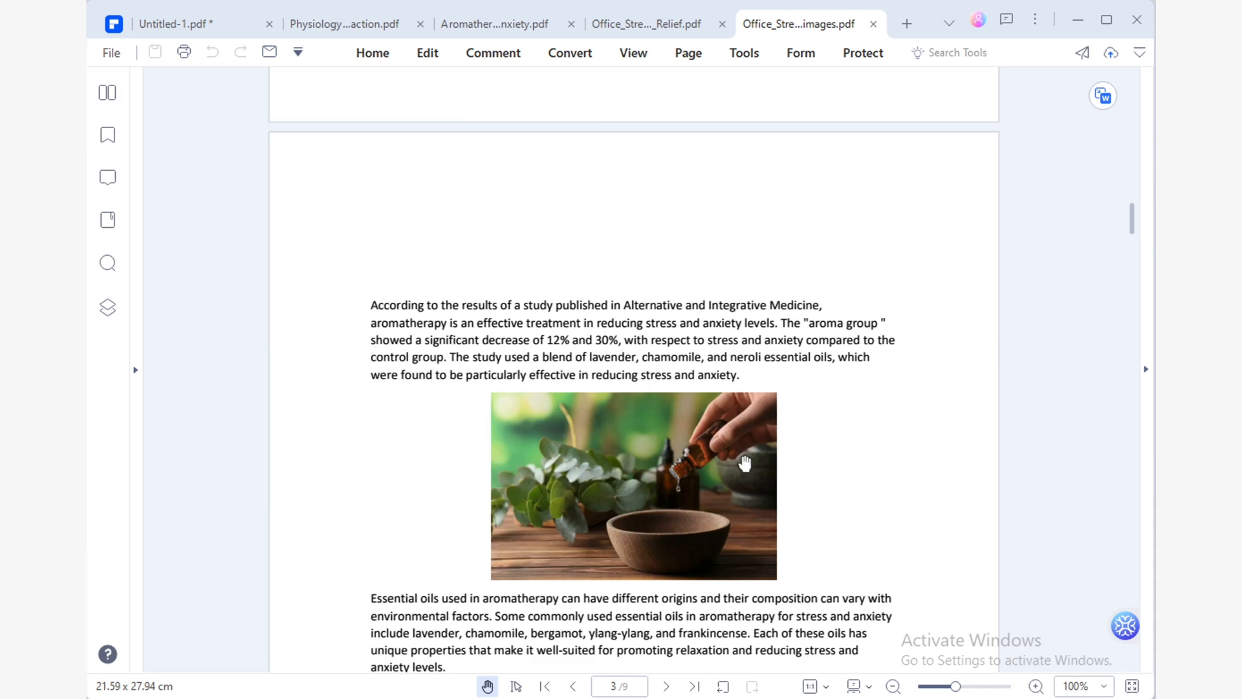
click(426, 52)
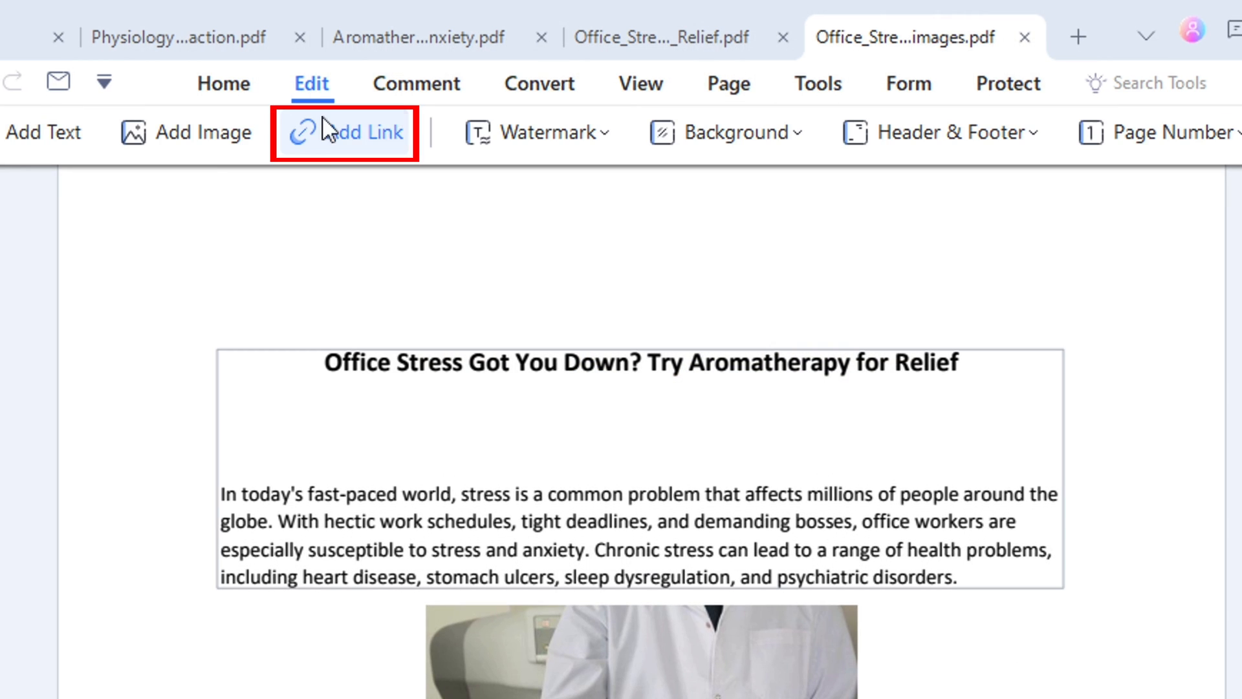
click(343, 132)
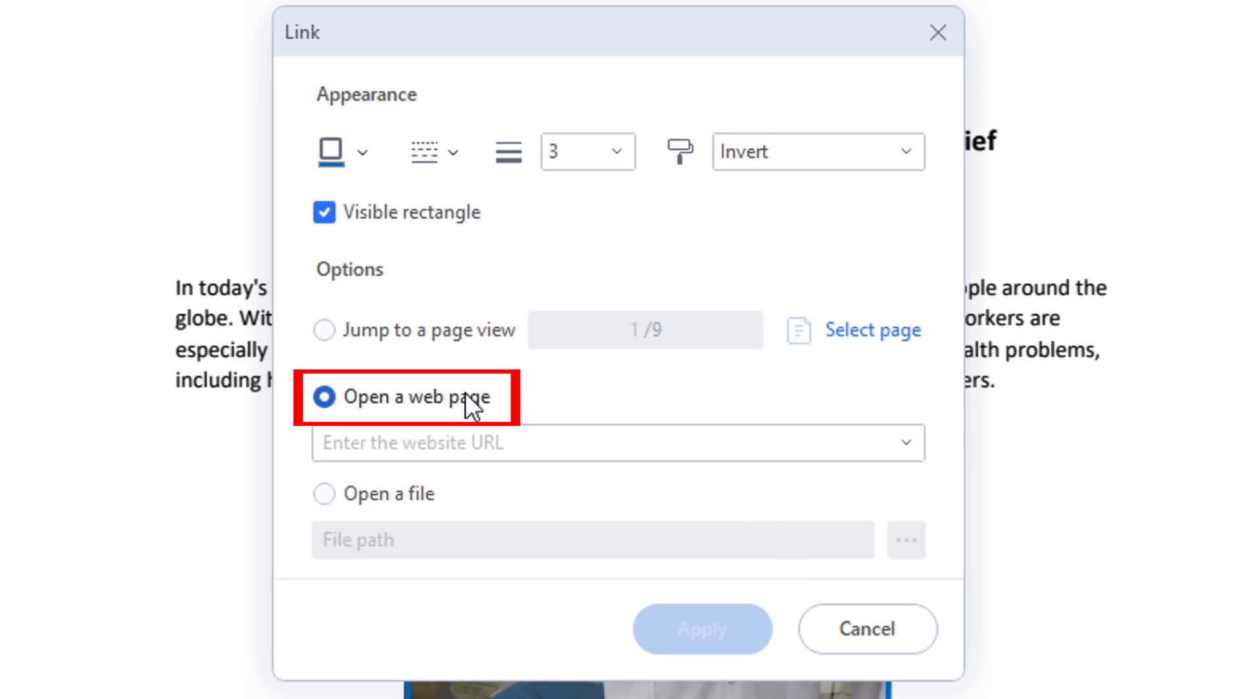
Step: Point the link to the Amazon lavender oil page with border thickness 1 and apply it
text(py%2Caps%2C100&sr=1-3-b887e72b-6e1f-4d60-8c9e-f6e05c985727)
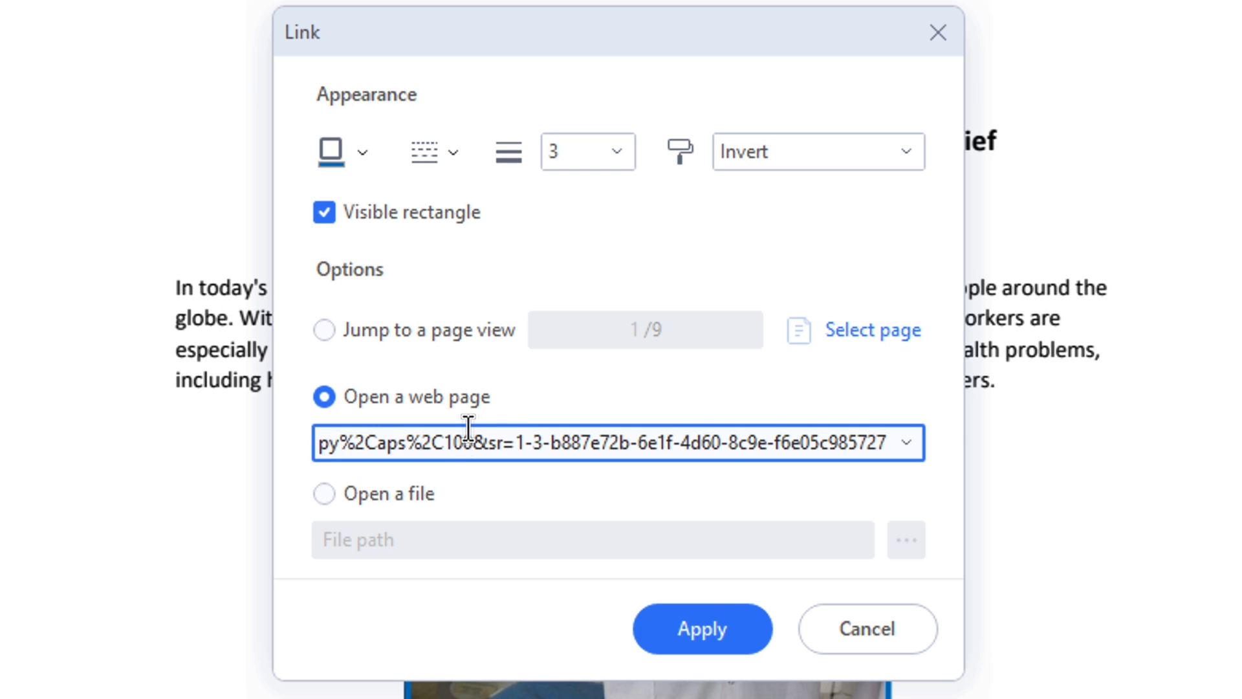
click(586, 152)
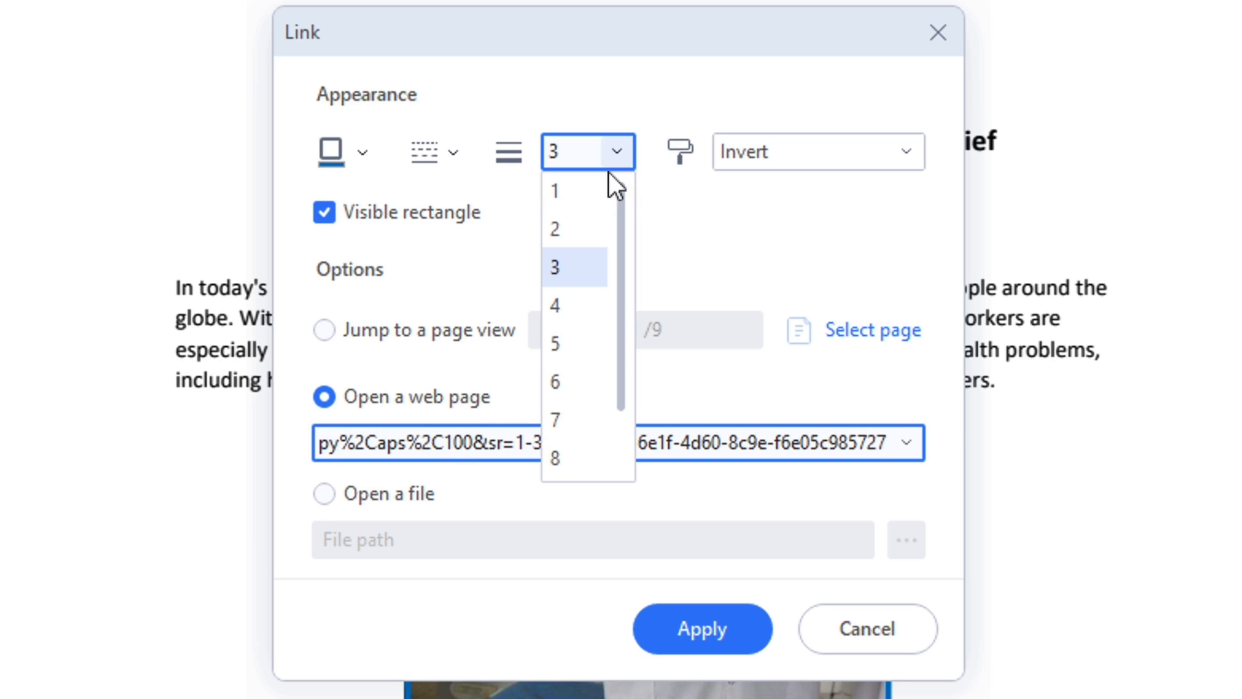
click(555, 192)
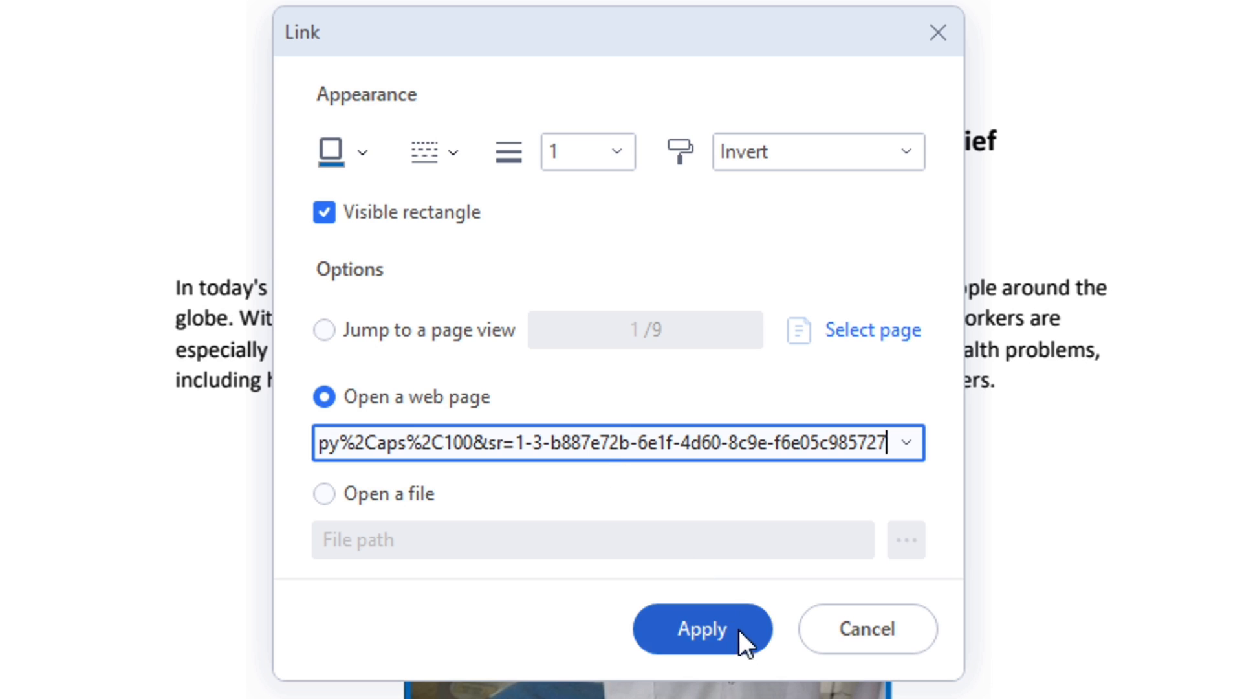
click(700, 629)
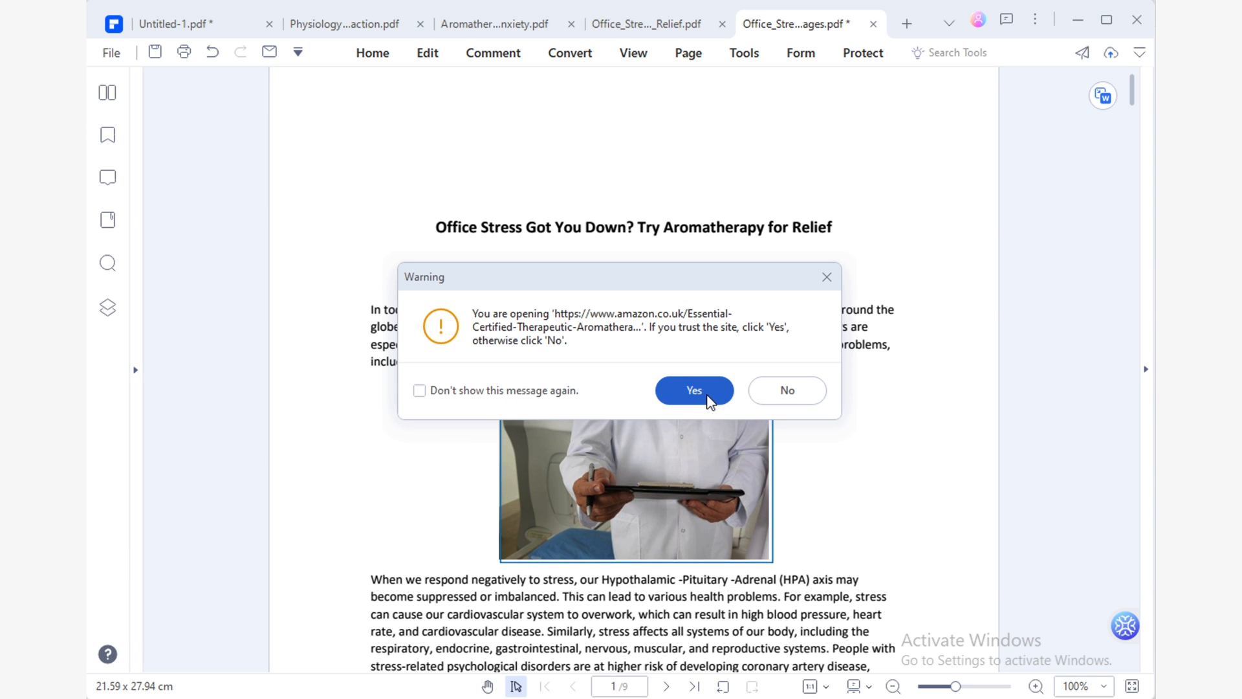
Step: Confirm opening the linked product page to verify the link works, noting 'it works'
click(693, 389)
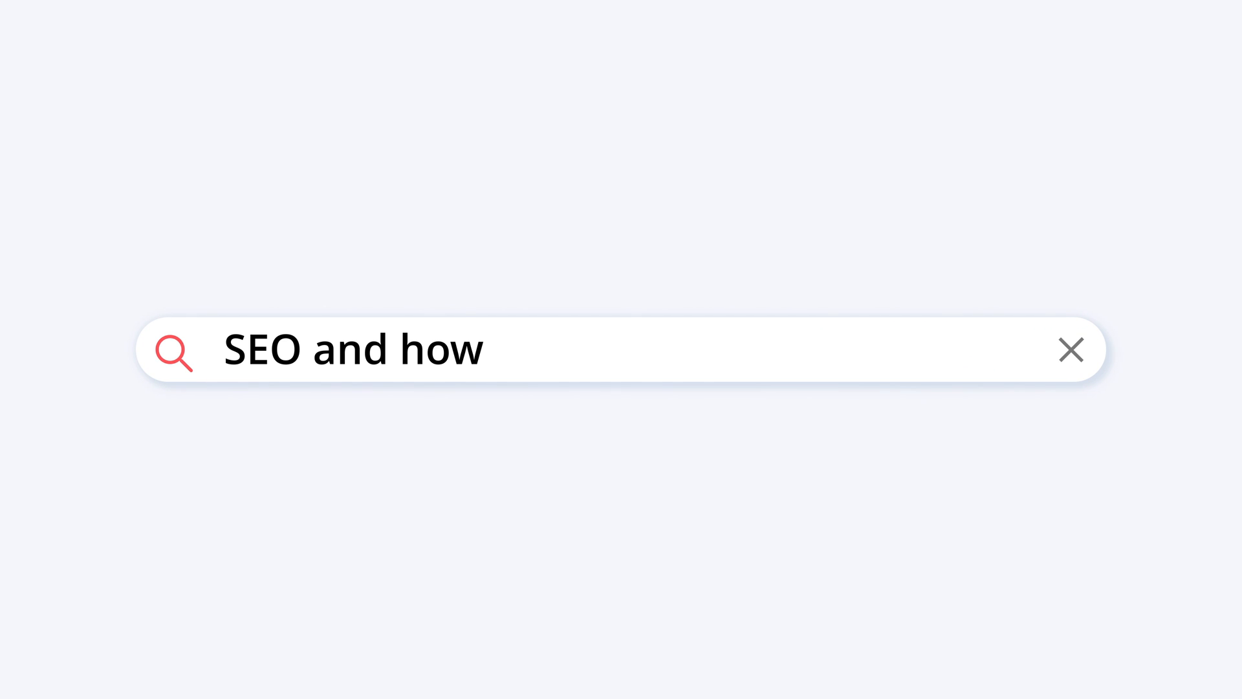
text(it works)
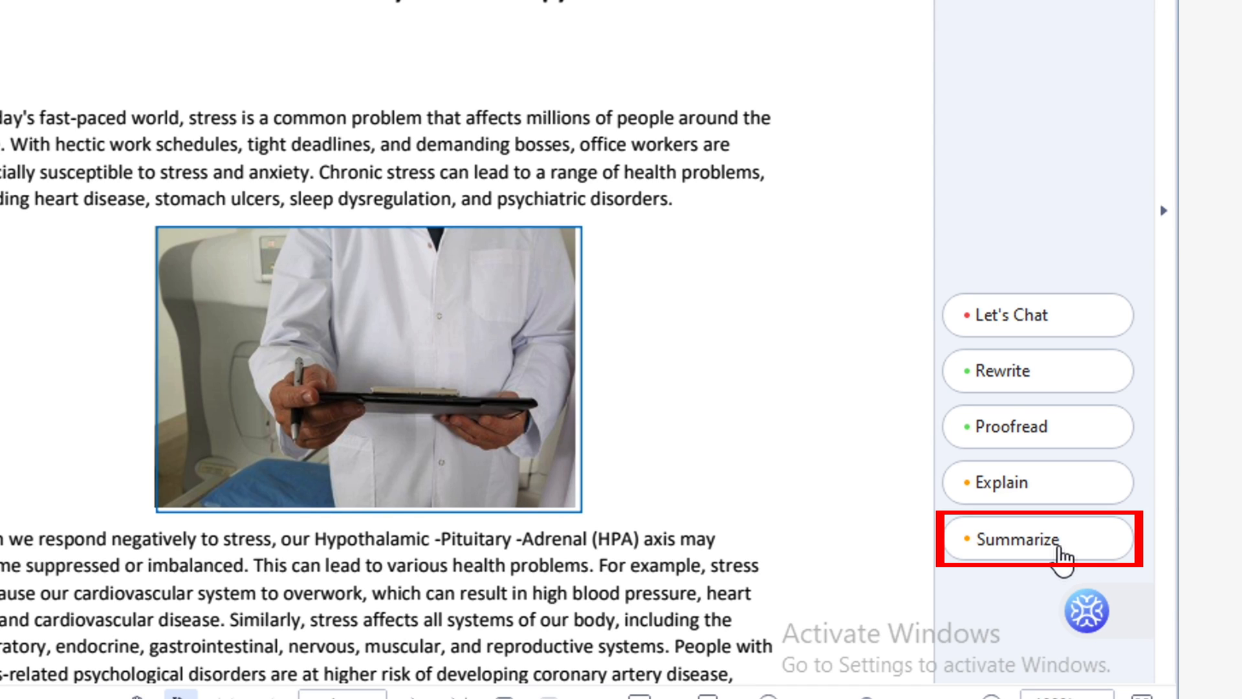
Step: Run the AI Summarize tool on the article and respond to the unsaved-changes prompt
click(1008, 538)
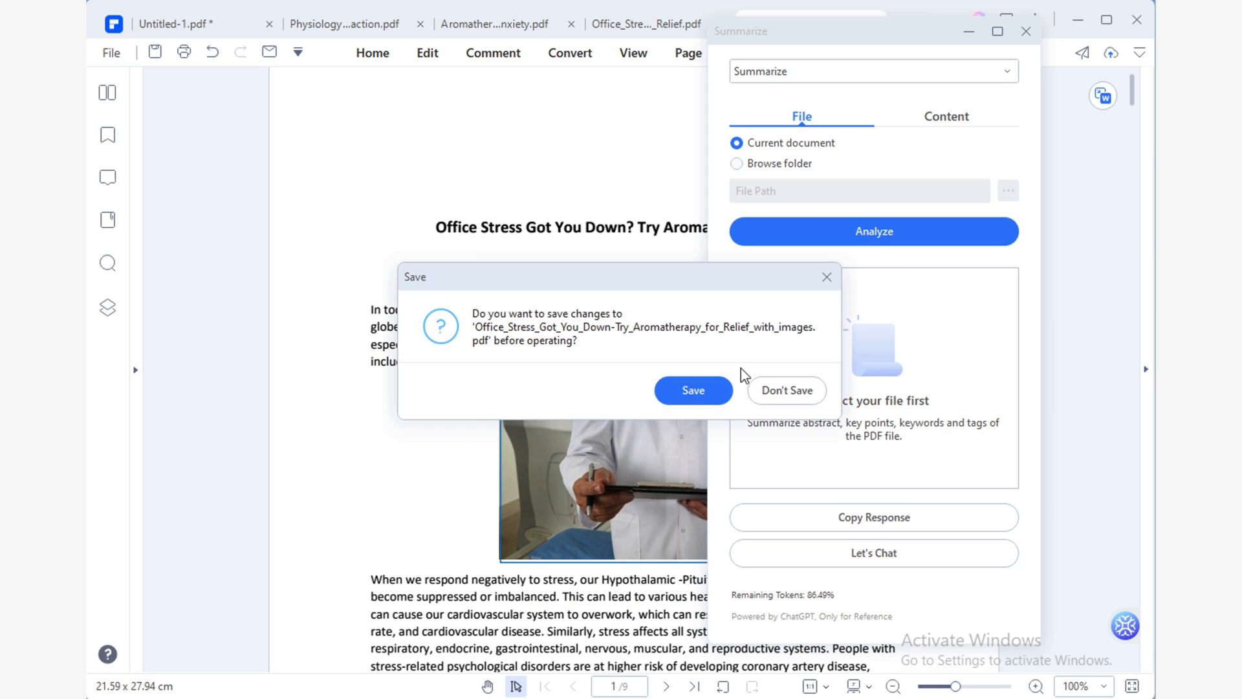
click(785, 389)
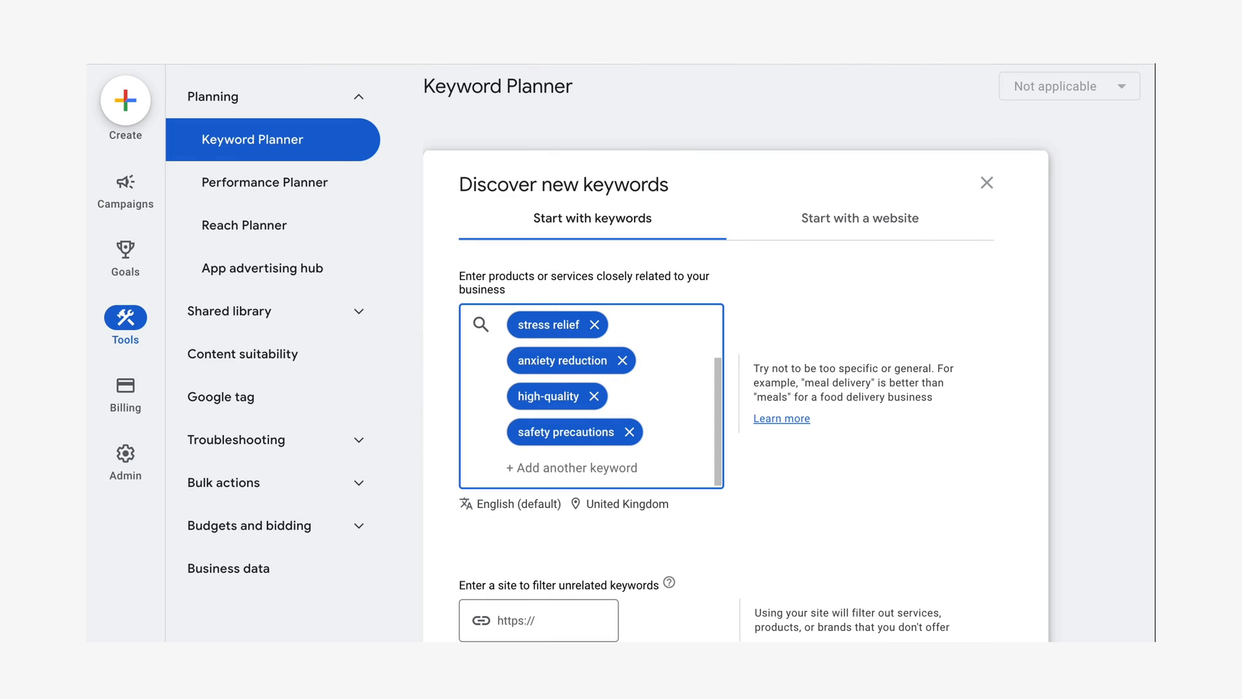
Step: Get keyword ideas for the aromatherapy seed terms and review the results list
scroll(down, 3)
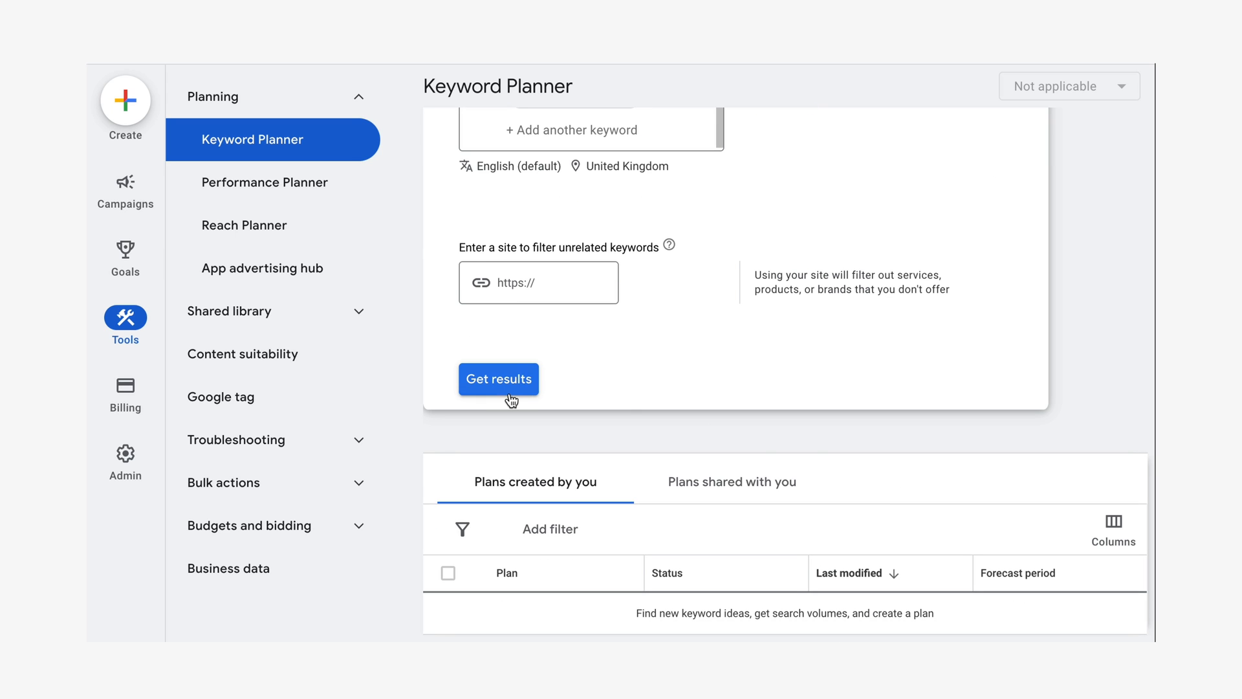
click(498, 378)
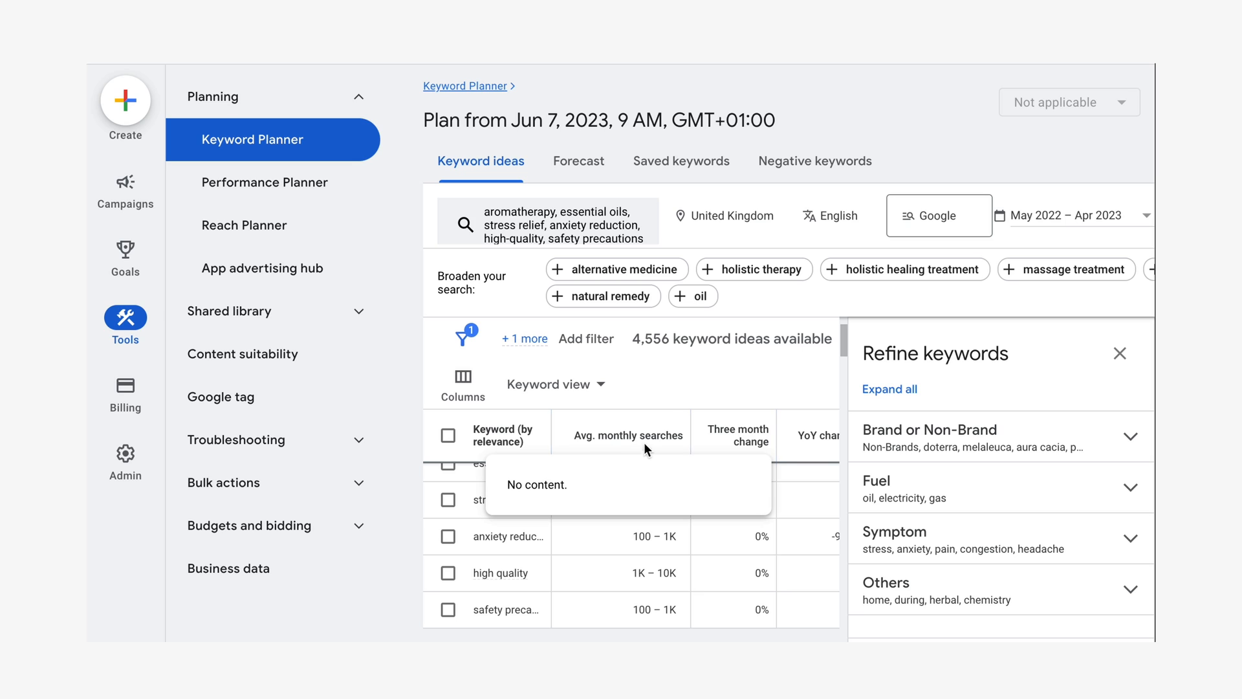
scroll(right, 3)
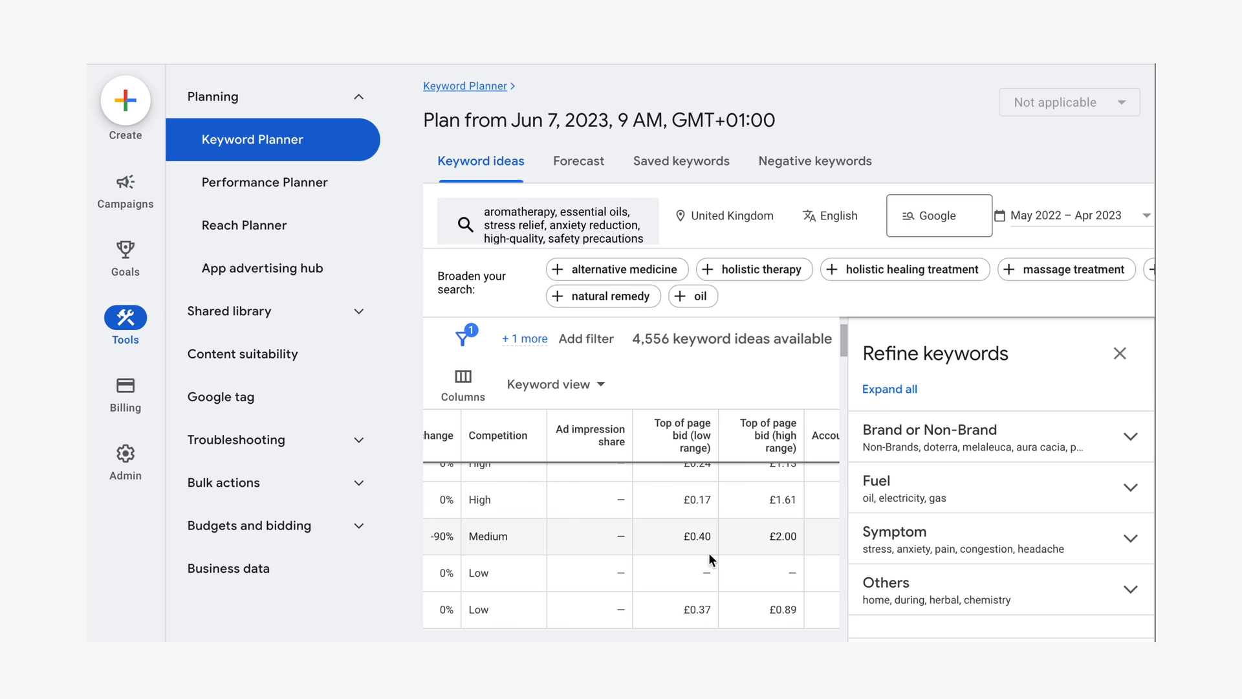
scroll(left, 3)
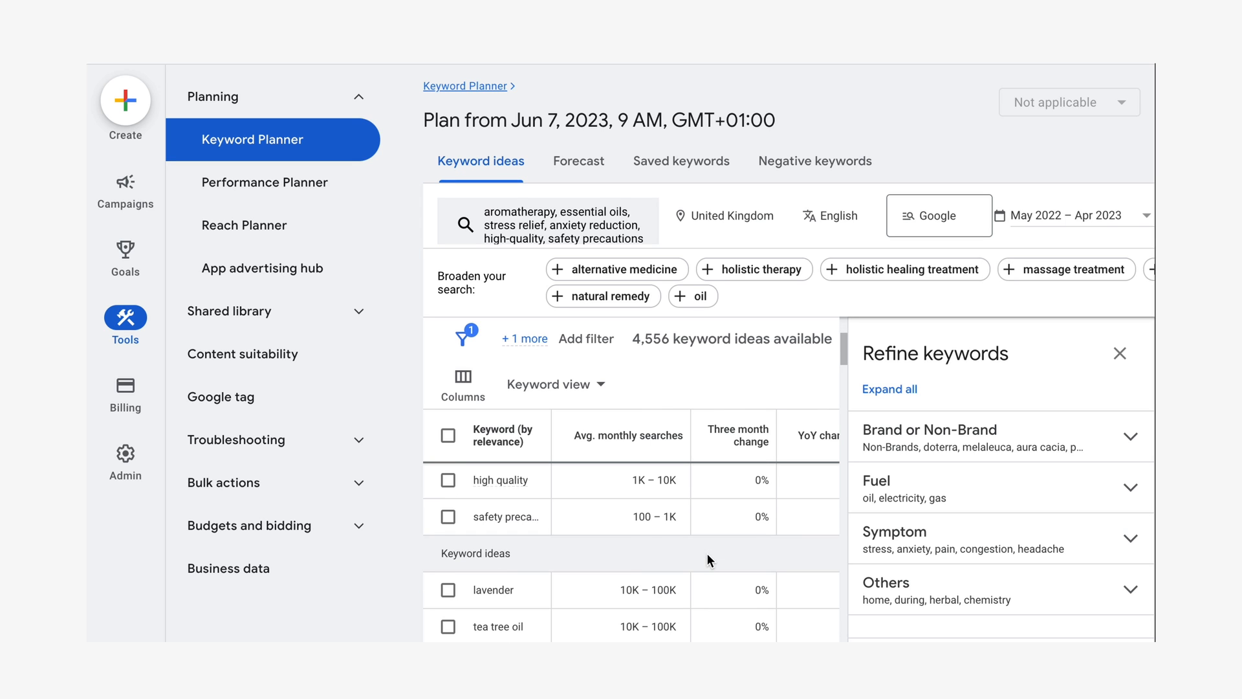
scroll(down, 3)
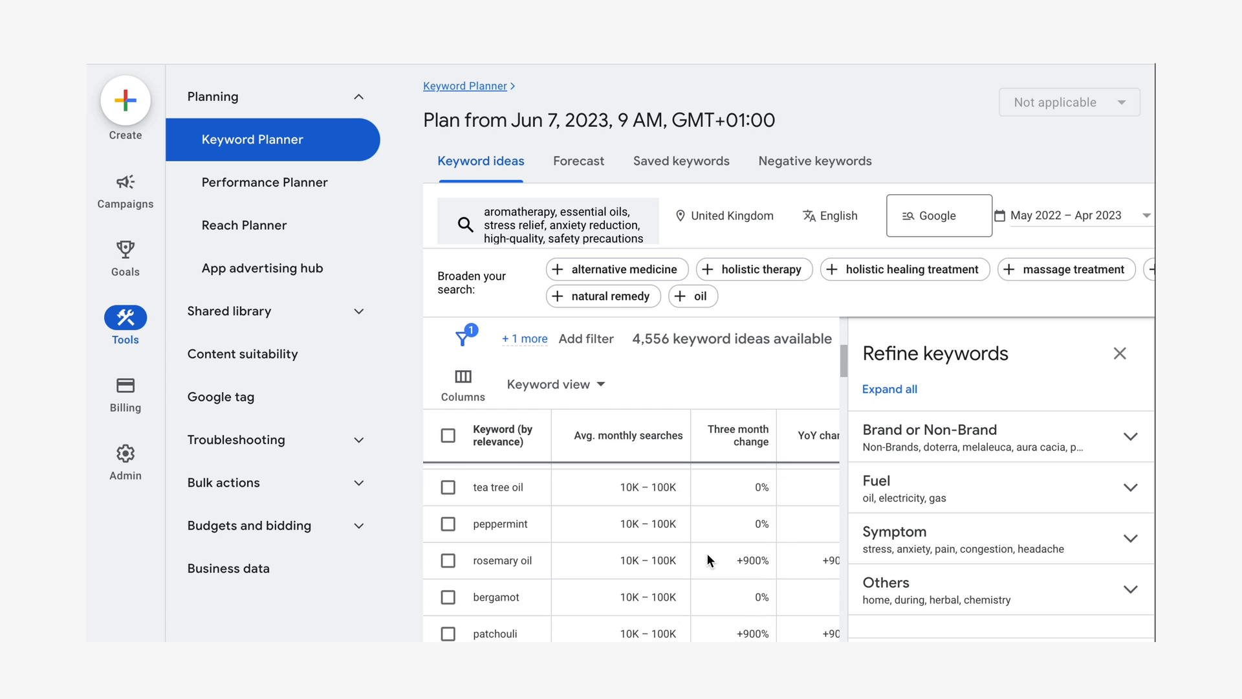
scroll(down, 3)
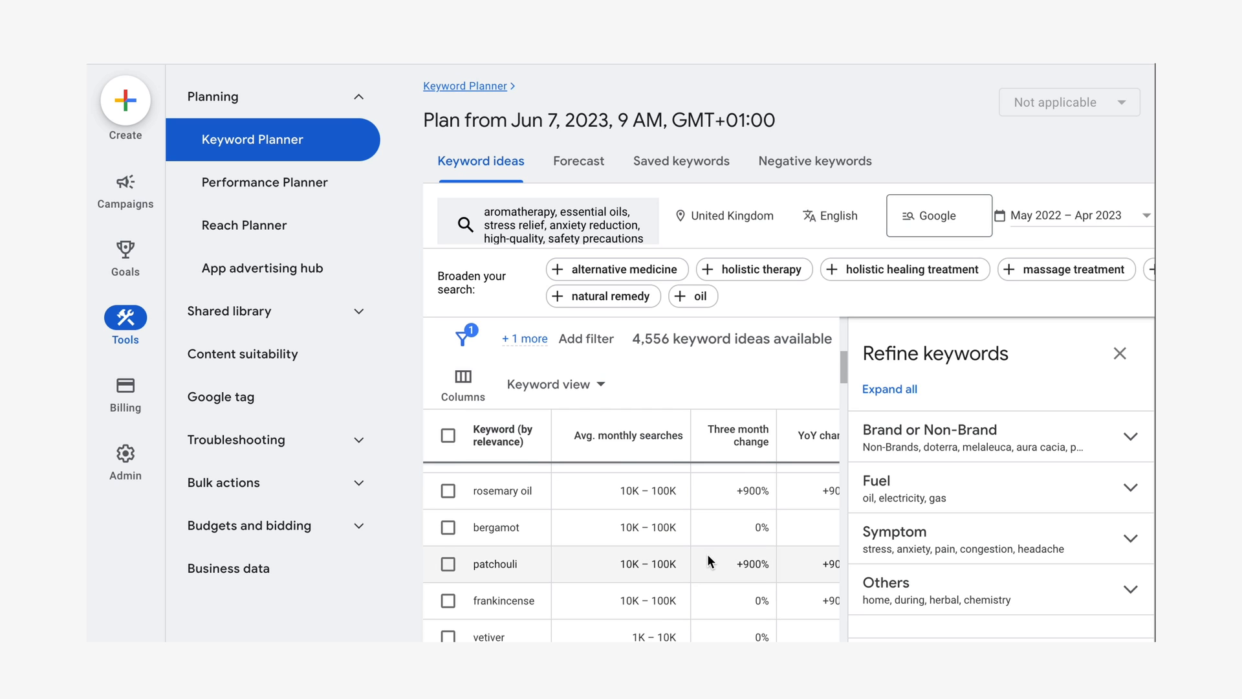
mouse_move(454, 441)
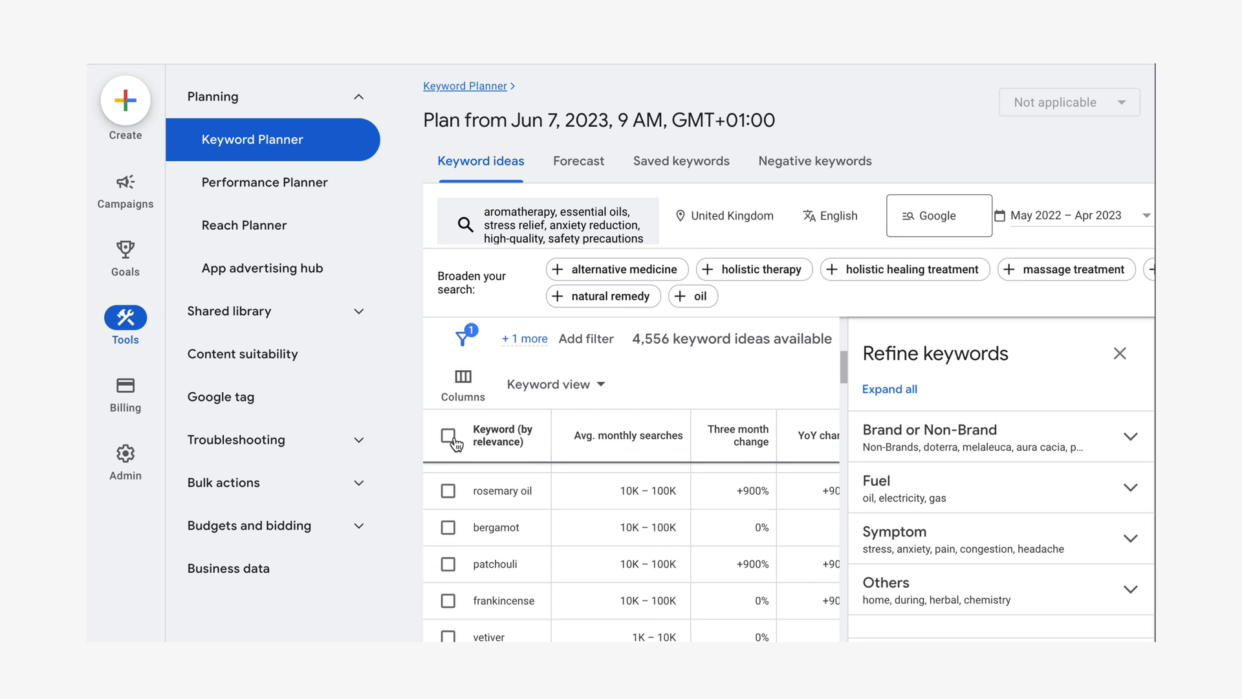
Step: Select all listed keyword ideas and copy them for reuse
click(448, 425)
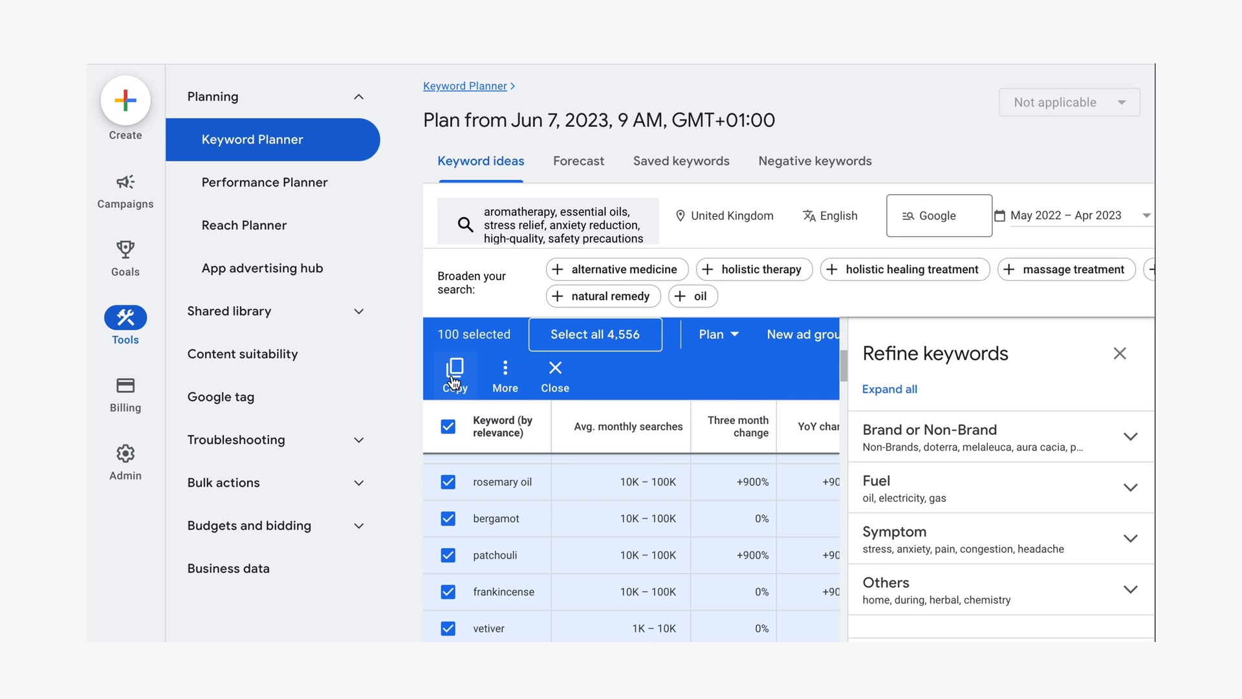
click(454, 376)
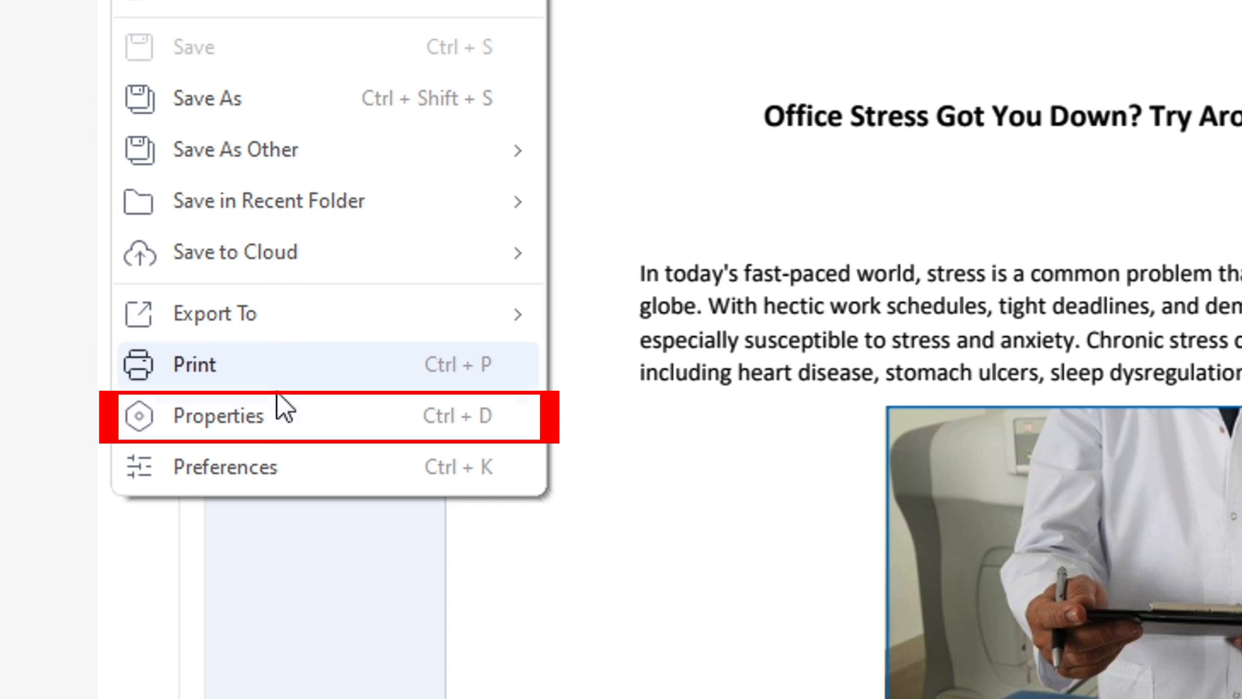
Step: Show the document properties with the article's title, subject and keywords
click(220, 415)
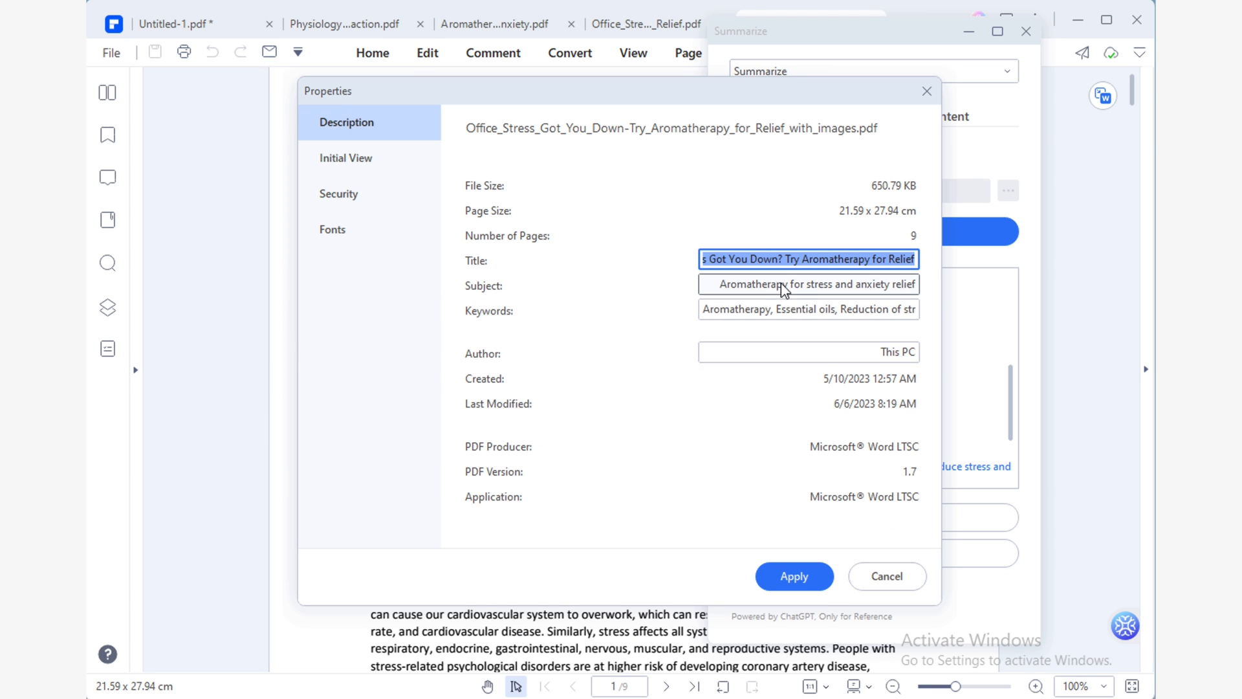
mouse_move(832, 310)
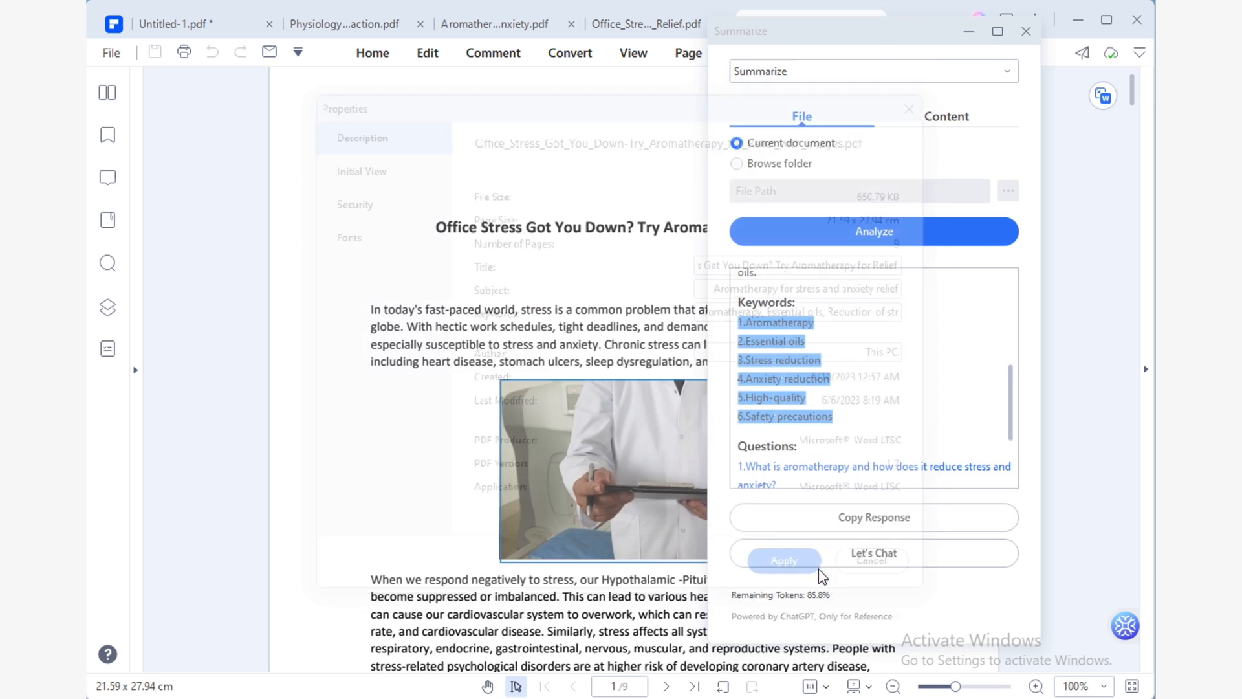
Step: Apply the aromatherapy title, subject and keywords to the document properties
click(783, 560)
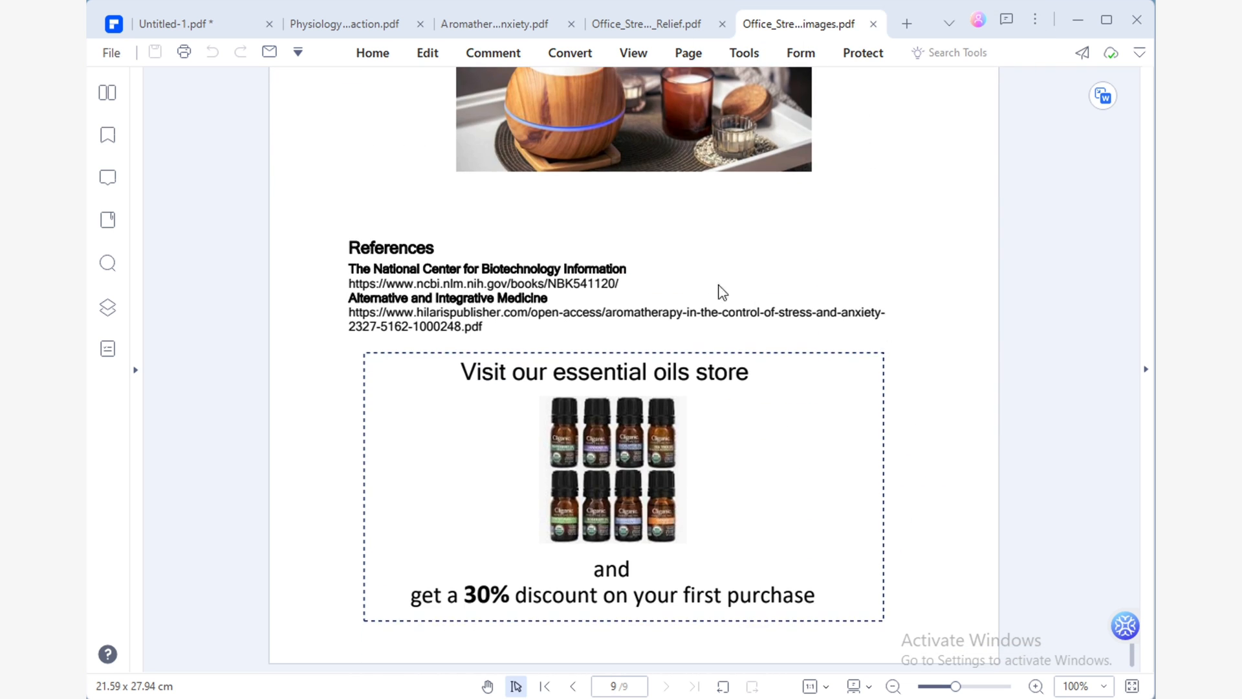
mouse_move(780, 333)
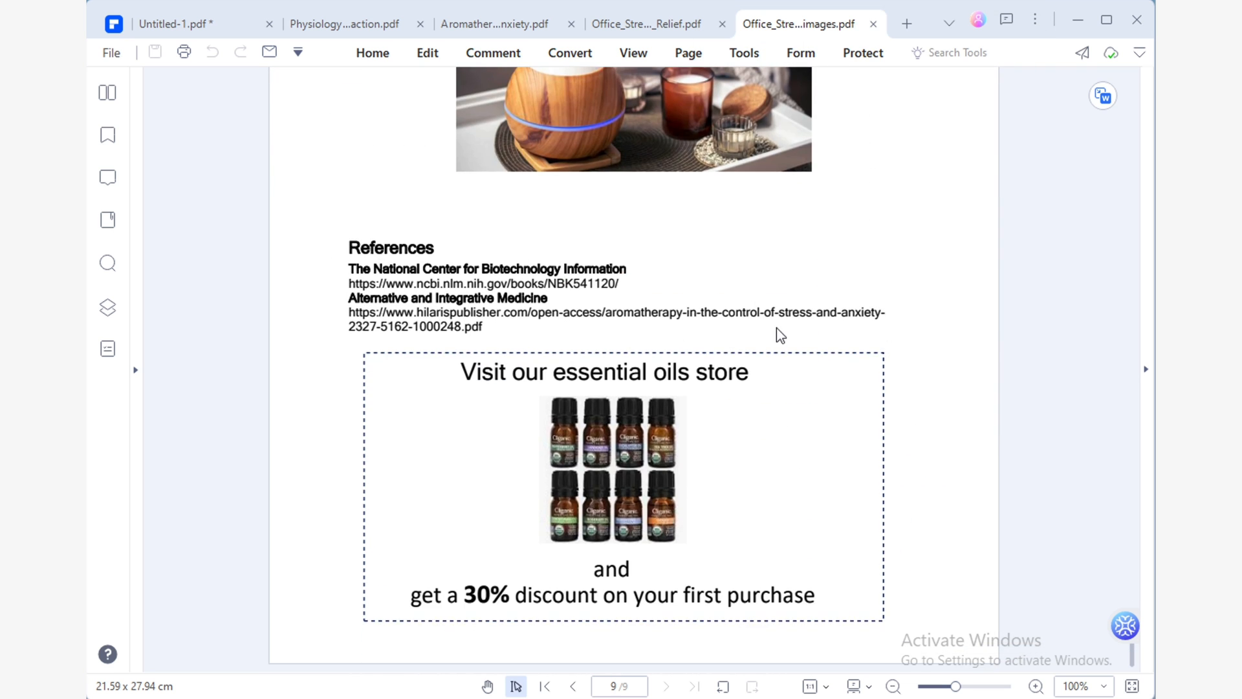
mouse_move(669, 507)
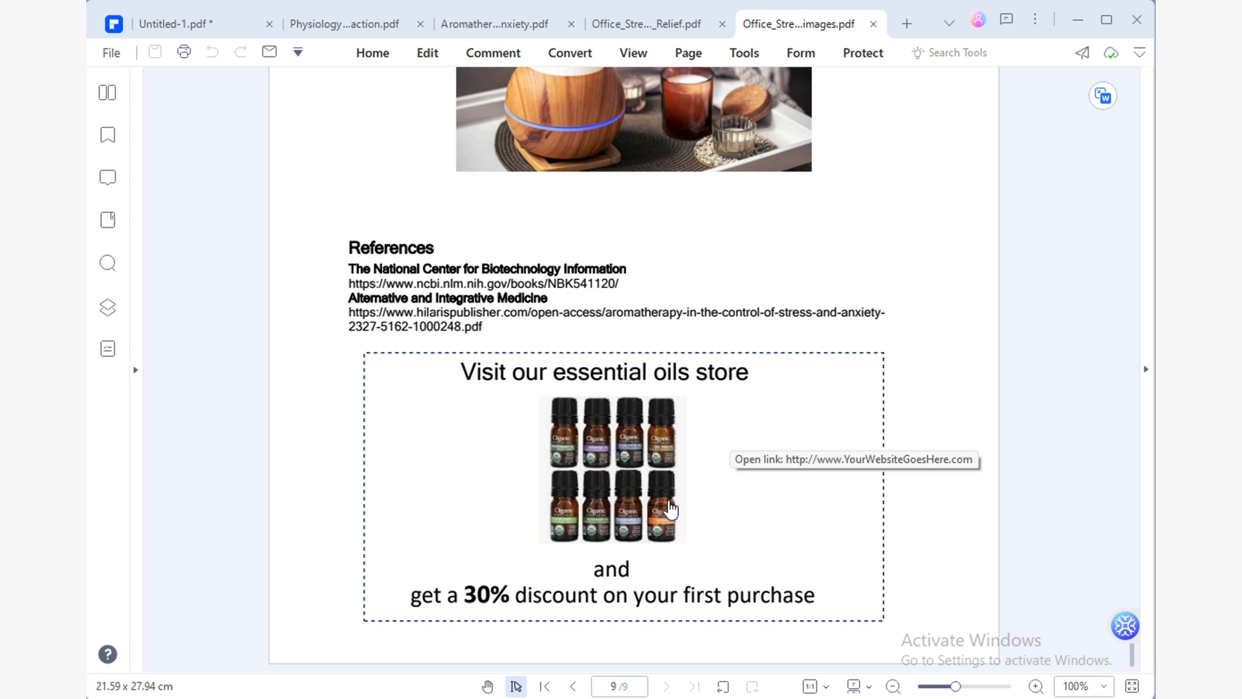
mouse_move(668, 510)
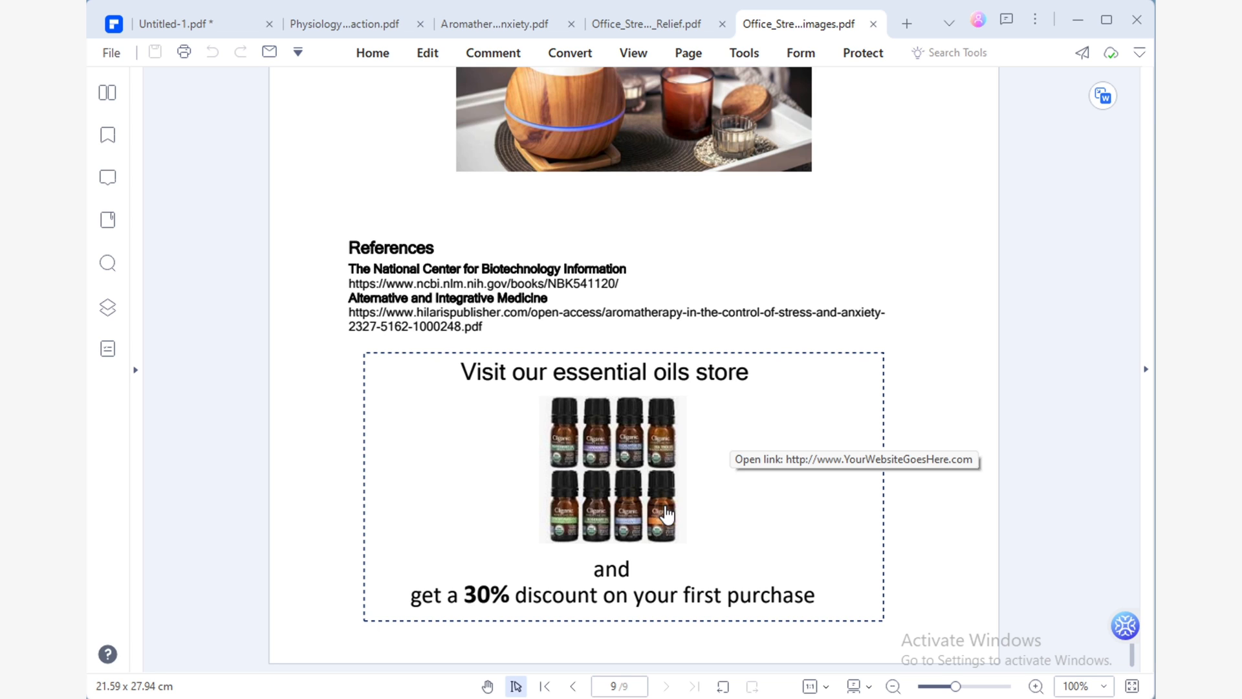
mouse_move(897, 530)
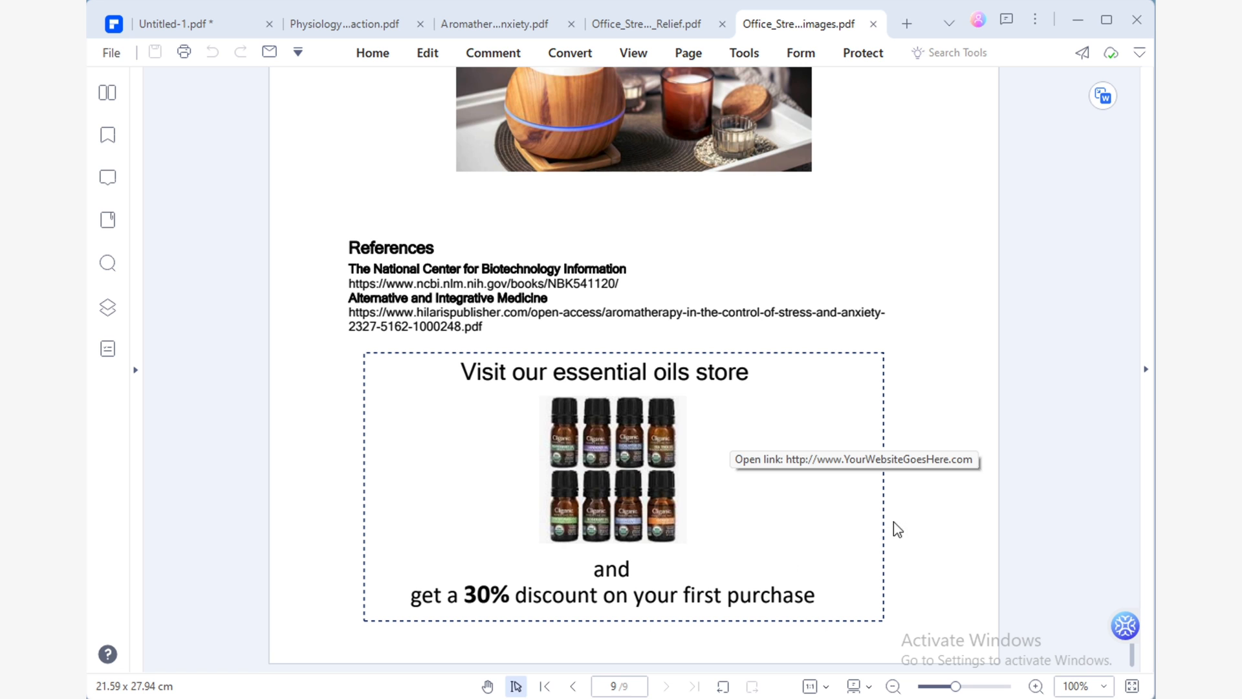
Step: Compress the article PDF at the High level, reducing it about 60% to 260.46 KB
click(743, 52)
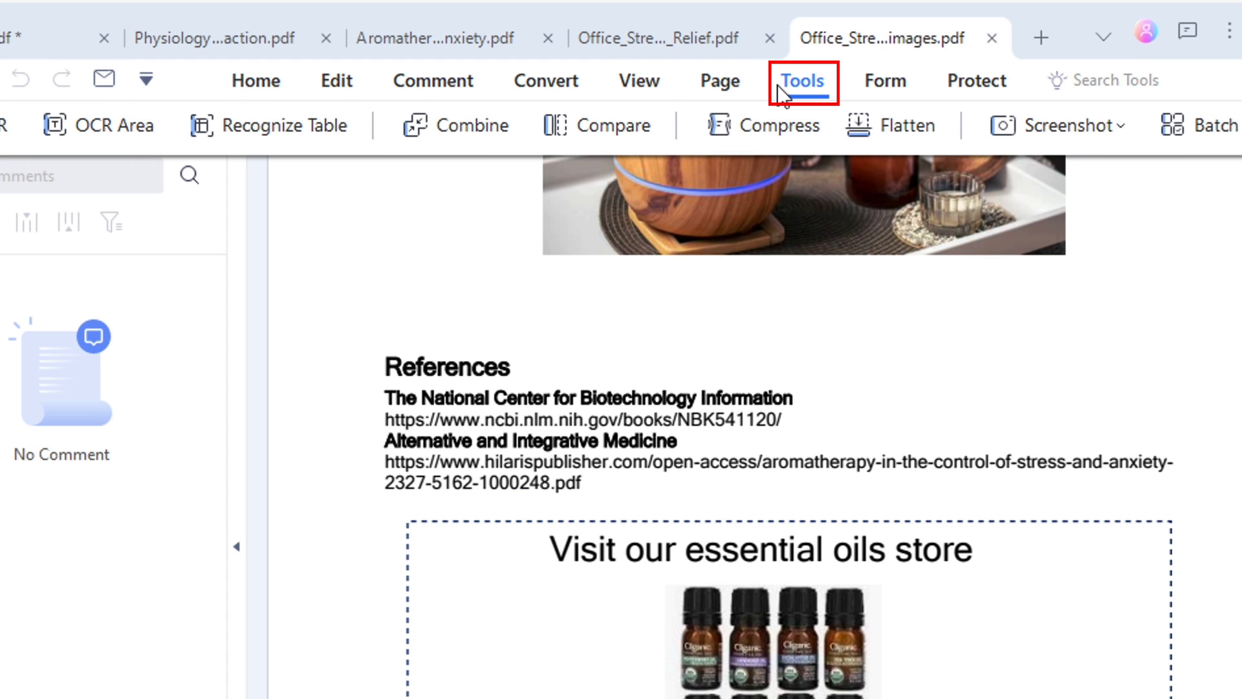
mouse_move(763, 125)
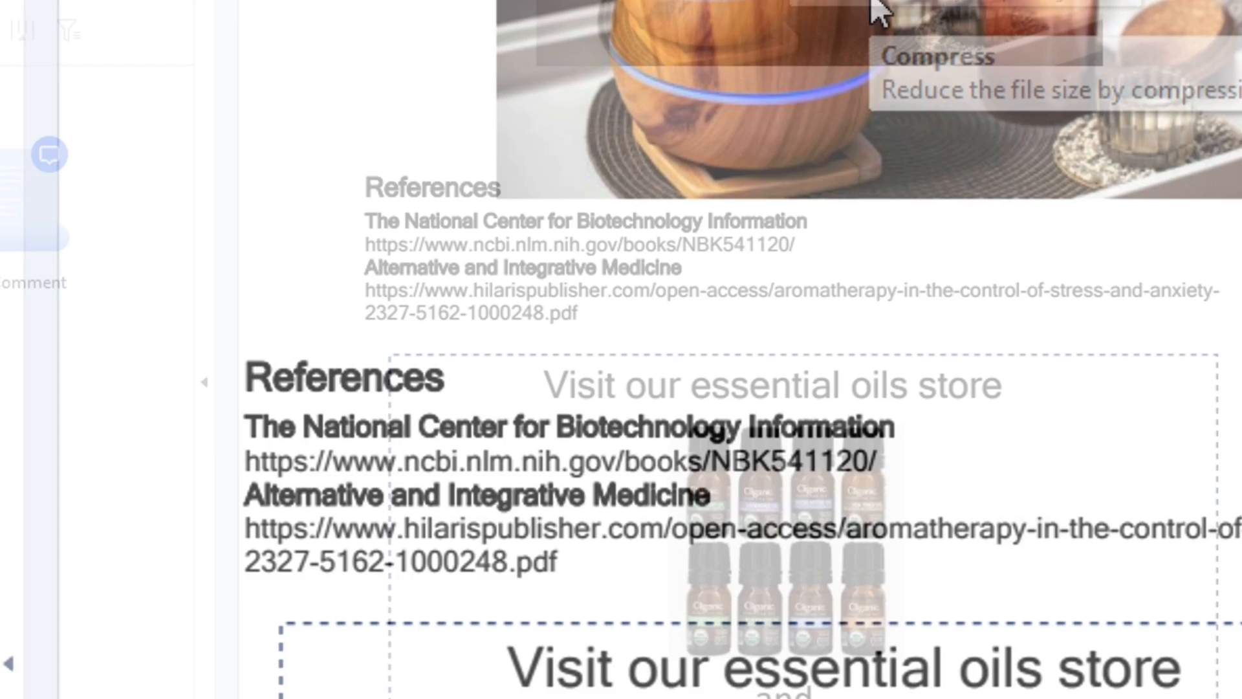
click(943, 71)
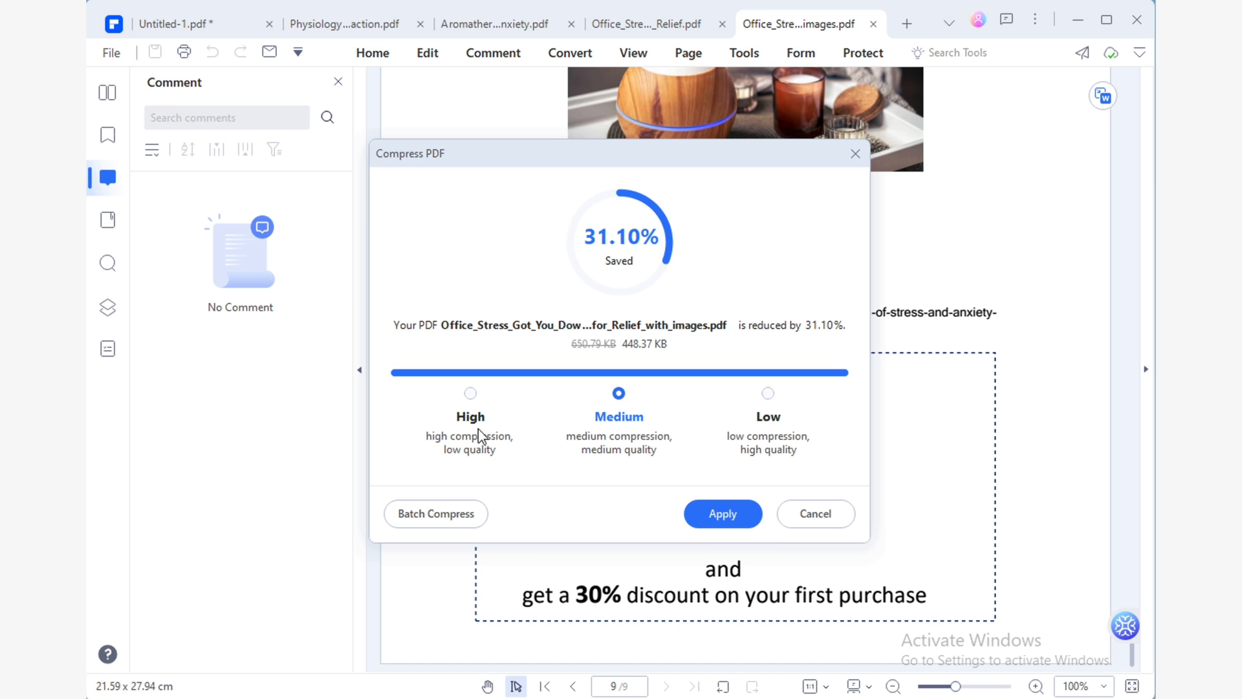
click(468, 394)
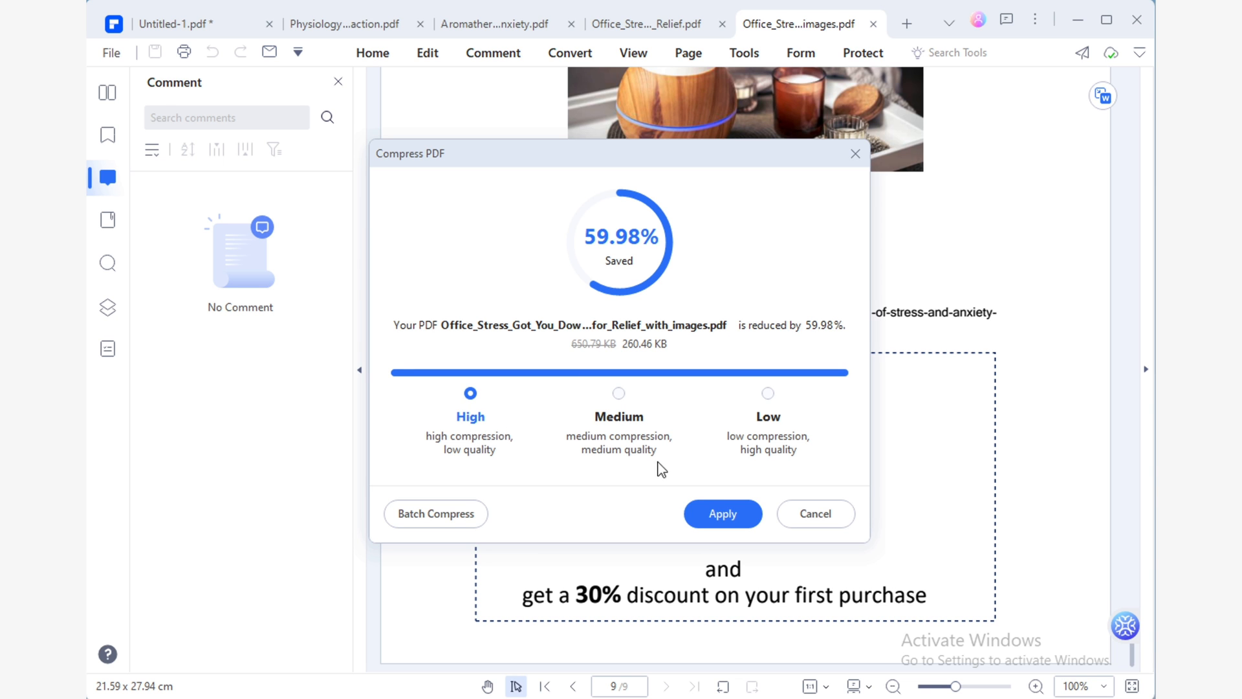
click(720, 514)
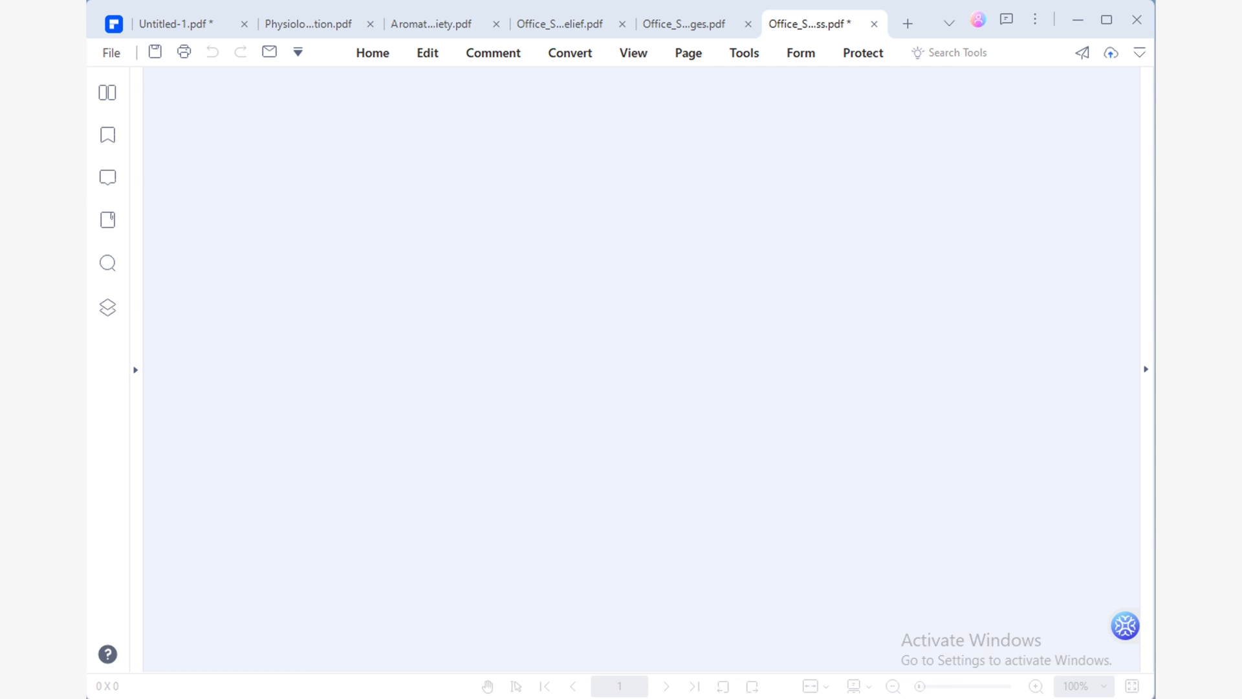